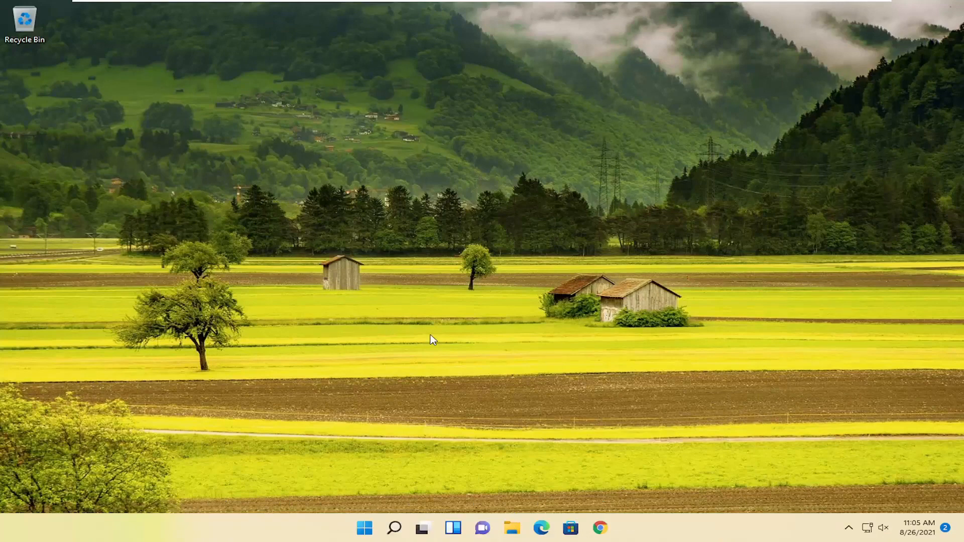
Search Google in Chrome for "duplicate cleaner"
{"action": "left_click", "coordinate": [599, 527]}
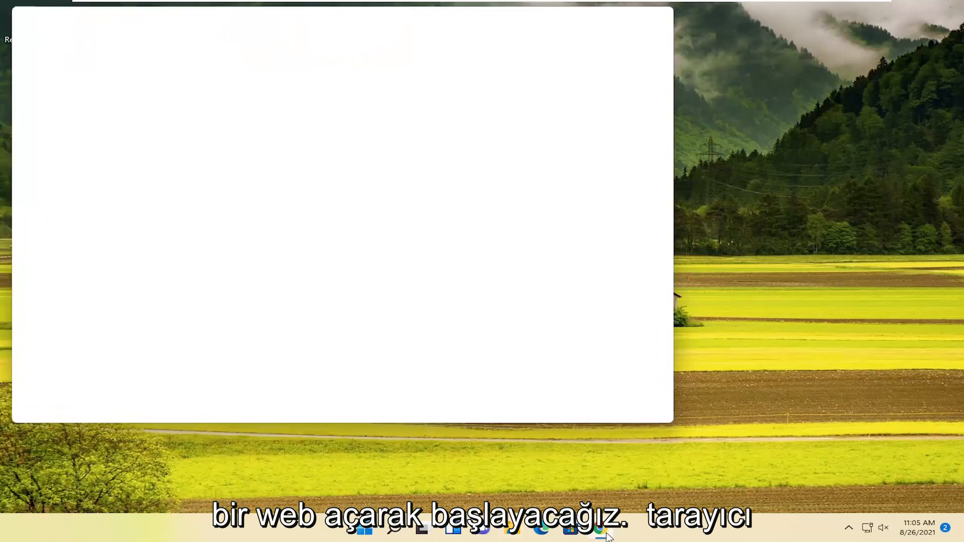
{"action": "left_click", "coordinate": [599, 529]}
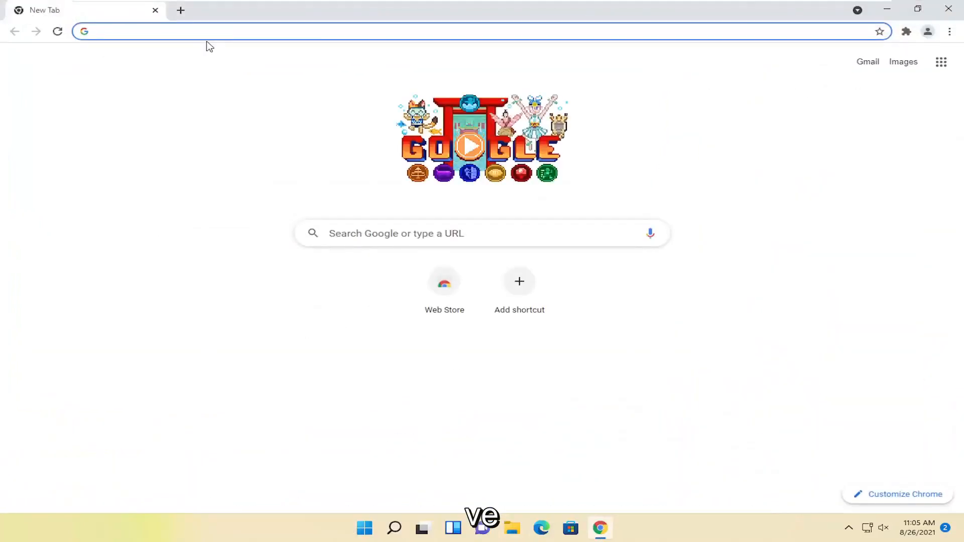
{"action": "type", "text": "duplic"}
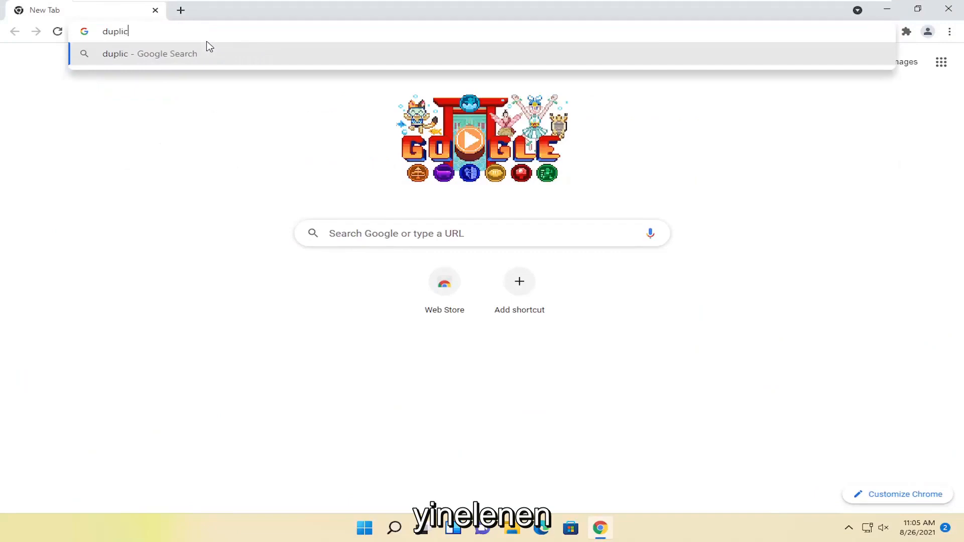
{"action": "type", "text": "ate cleaner"}
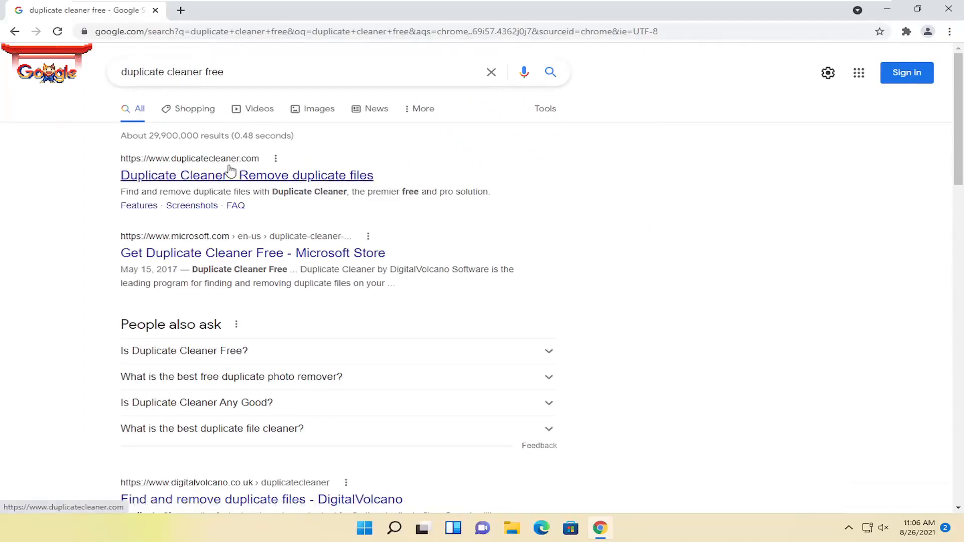
Download the Windows .msi installer from duplicatecleaner.com
{"action": "left_click", "coordinate": [246, 174]}
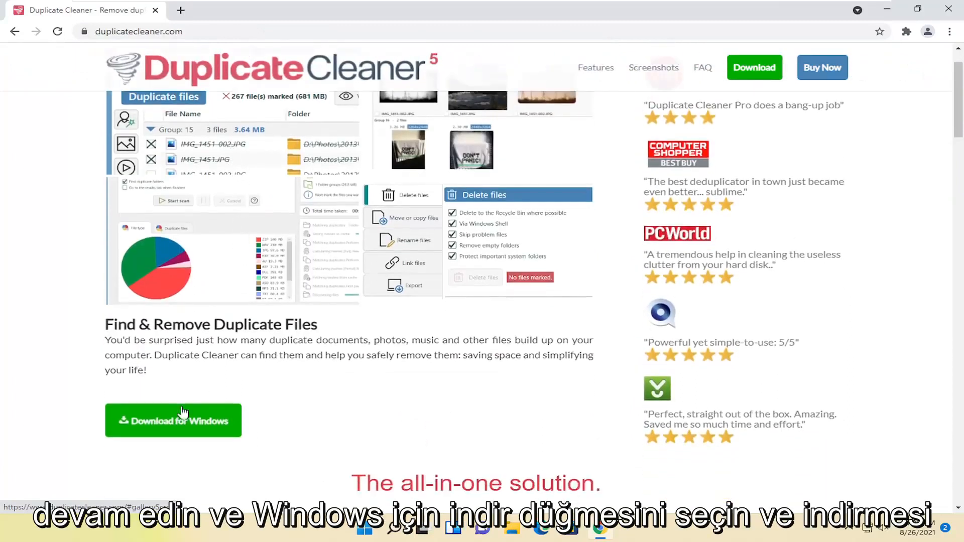
{"action": "left_click", "coordinate": [172, 420]}
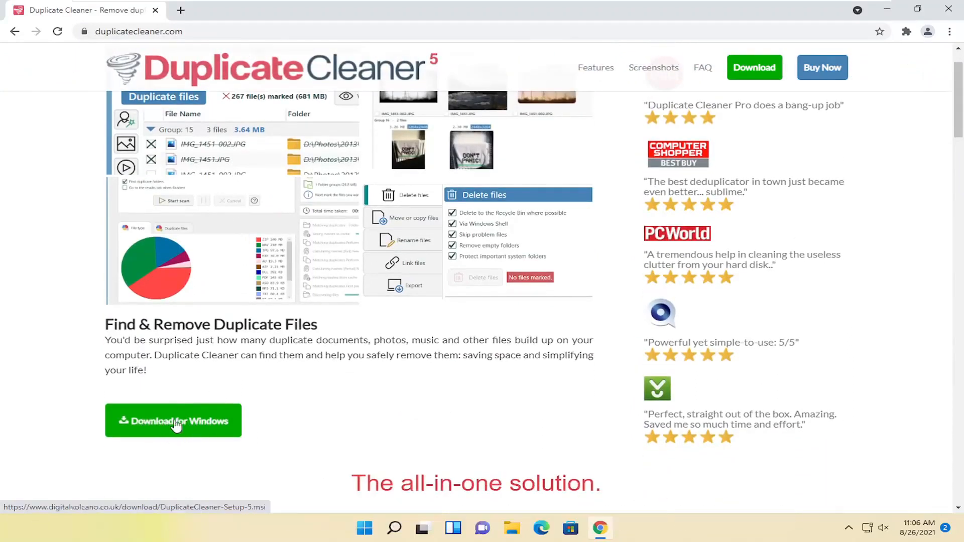
{"action": "left_click", "coordinate": [173, 421]}
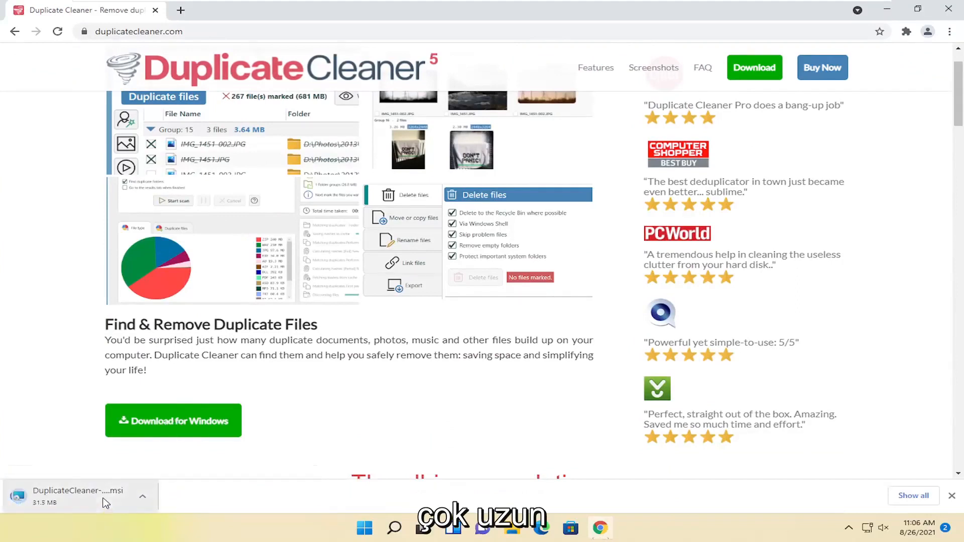
{"action": "mouse_move", "coordinate": [110, 484]}
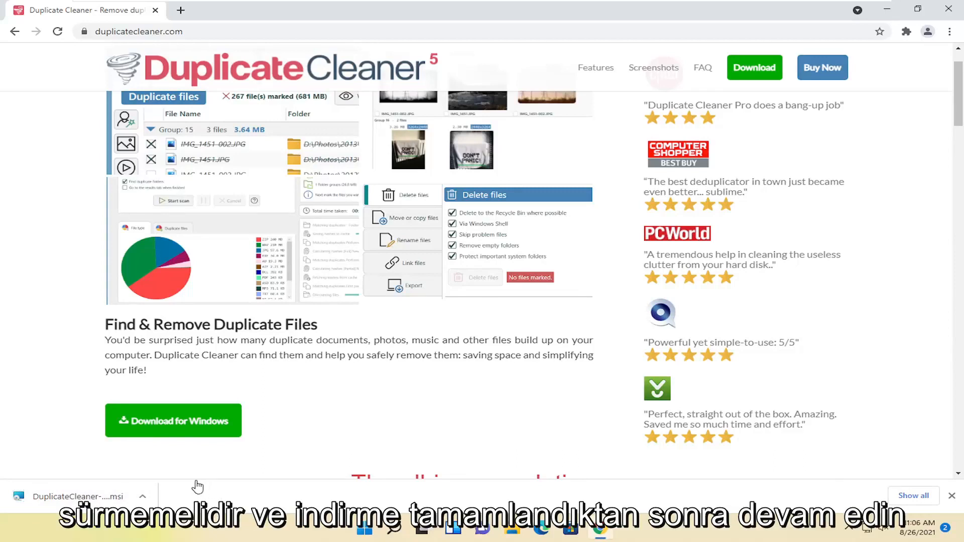
Install Duplicate Cleaner Pro 5.0.0.12 to the default folder, accepting the license and UAC prompt, and launch it
{"action": "left_click", "coordinate": [77, 496]}
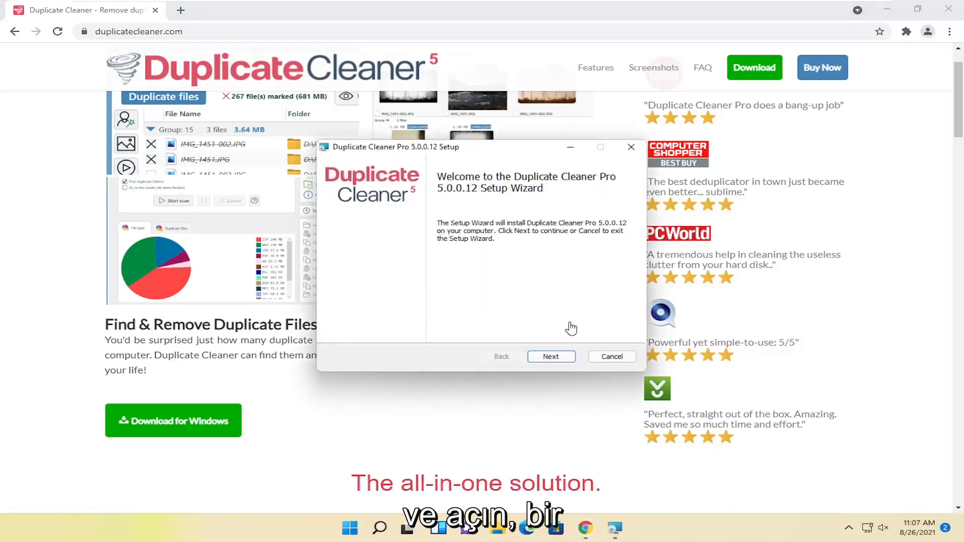
{"action": "mouse_move", "coordinate": [619, 191]}
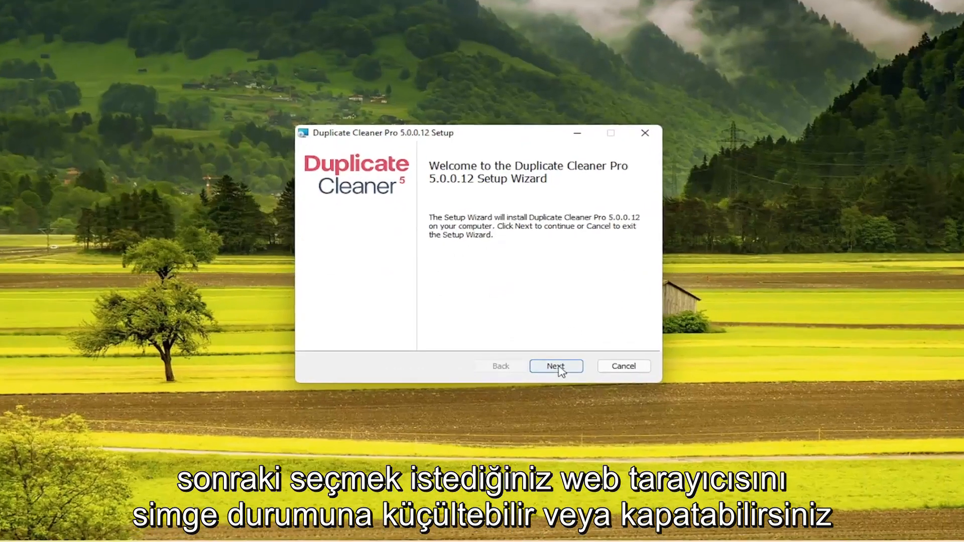
{"action": "left_click", "coordinate": [556, 365]}
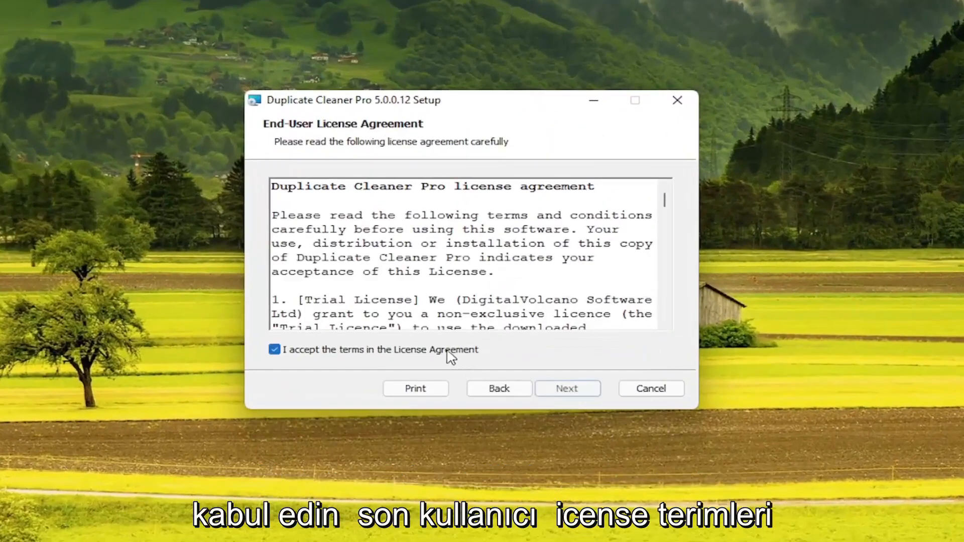
{"action": "left_click", "coordinate": [567, 387]}
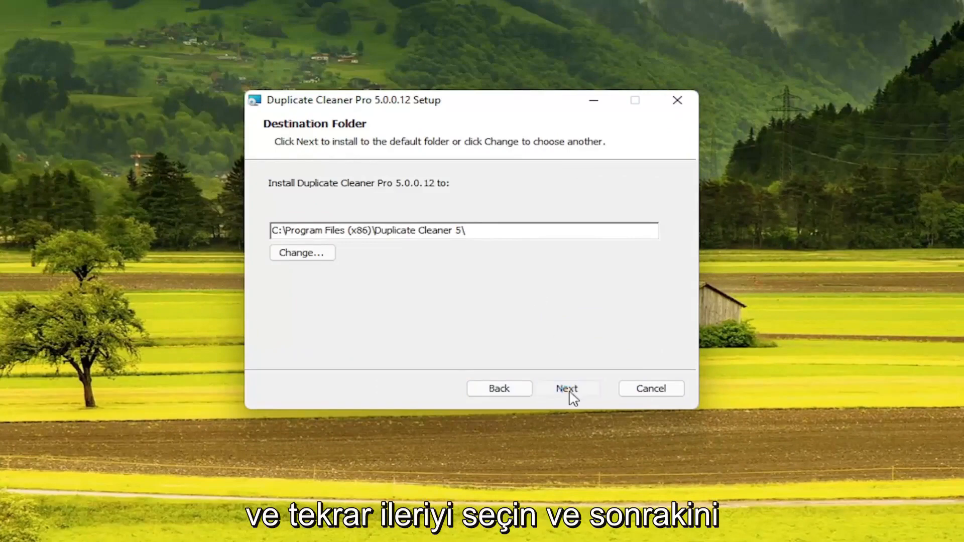
{"action": "left_click", "coordinate": [566, 388]}
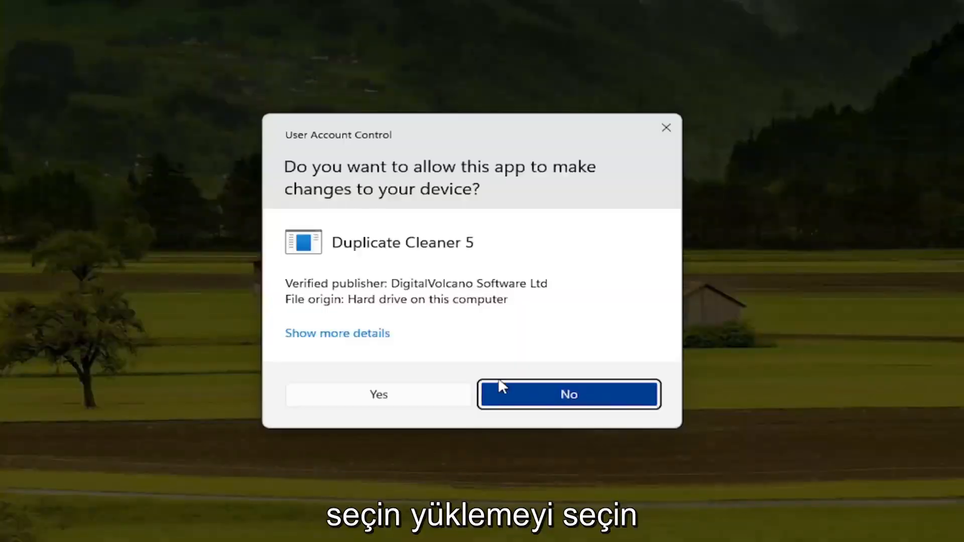
{"action": "left_click", "coordinate": [378, 394]}
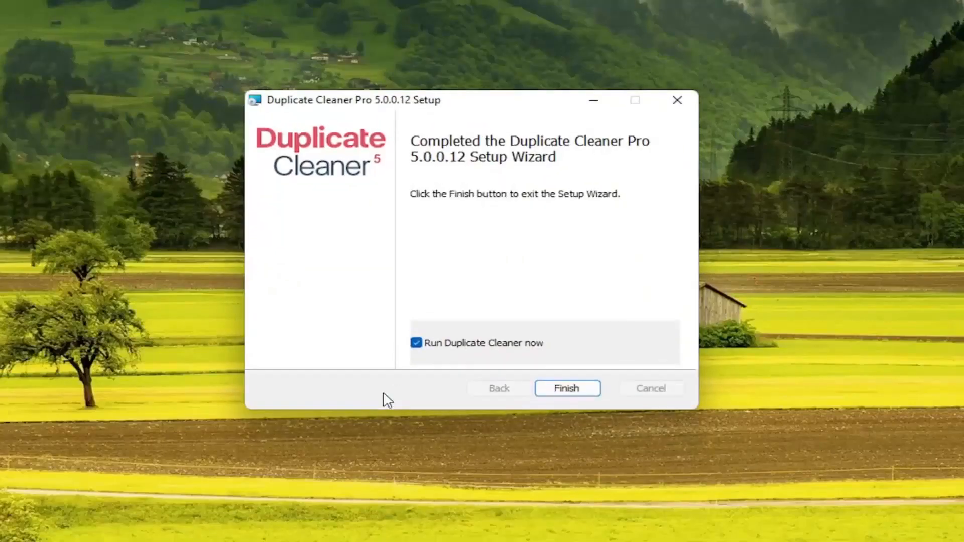
{"action": "mouse_move", "coordinate": [495, 349]}
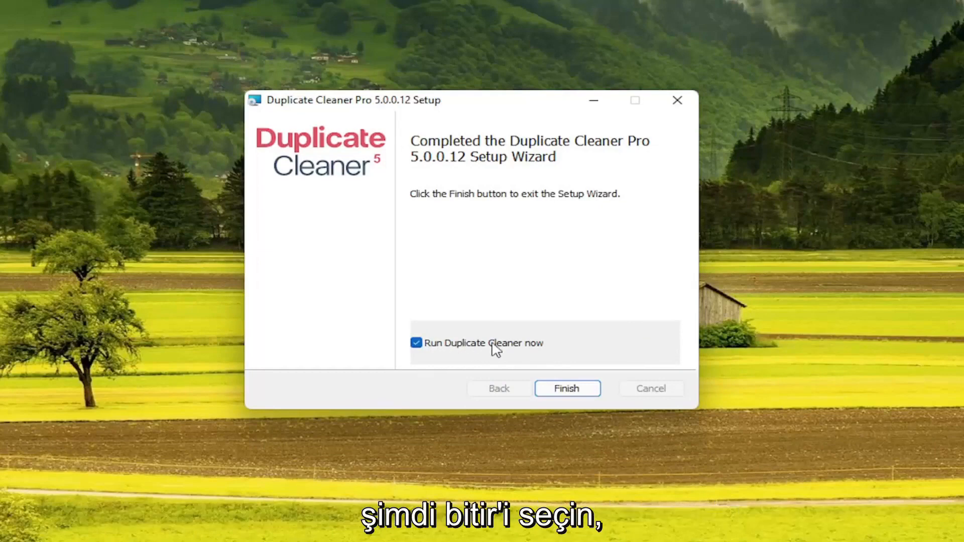
{"action": "left_click", "coordinate": [566, 388]}
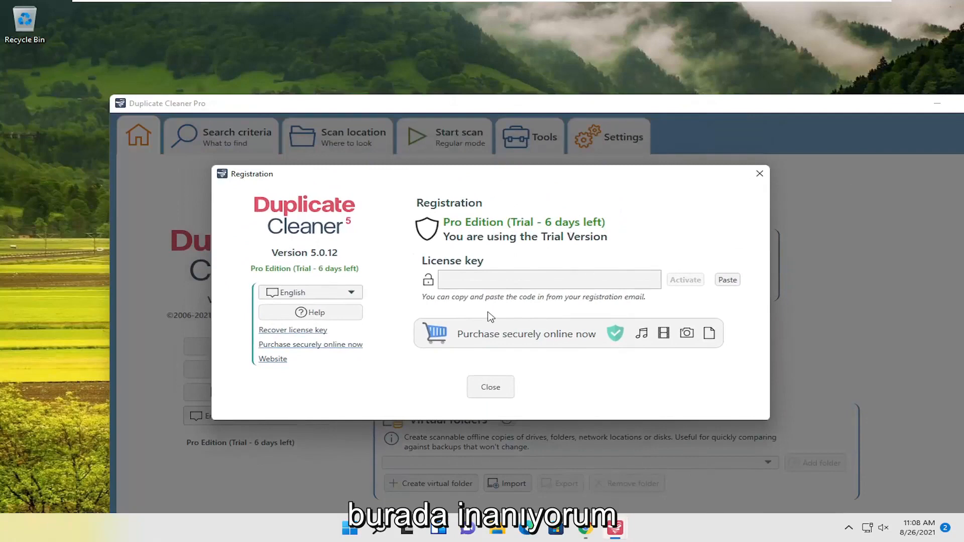
{"action": "mouse_move", "coordinate": [302, 269]}
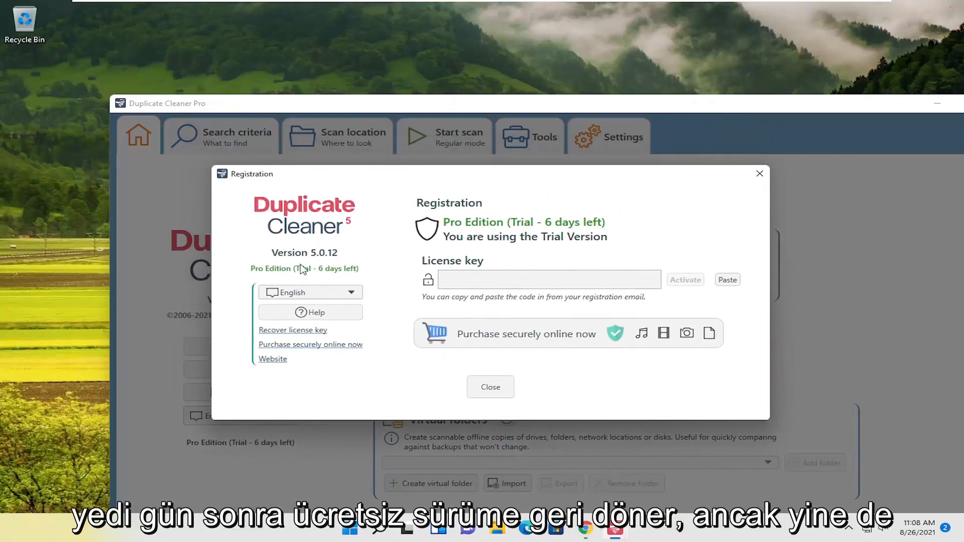
{"action": "mouse_move", "coordinate": [402, 289]}
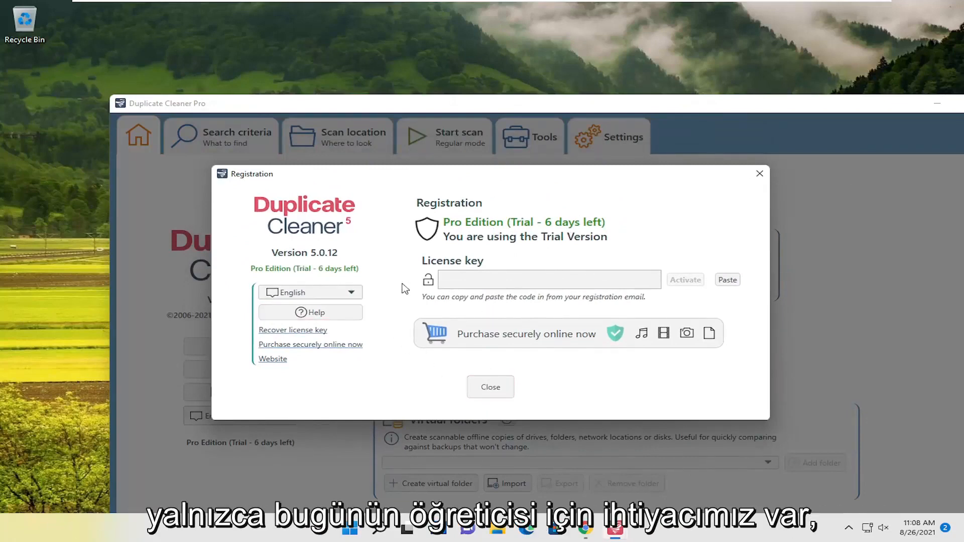
Close the 6-day Pro trial Registration window to reach the home screen
{"action": "left_click", "coordinate": [490, 387]}
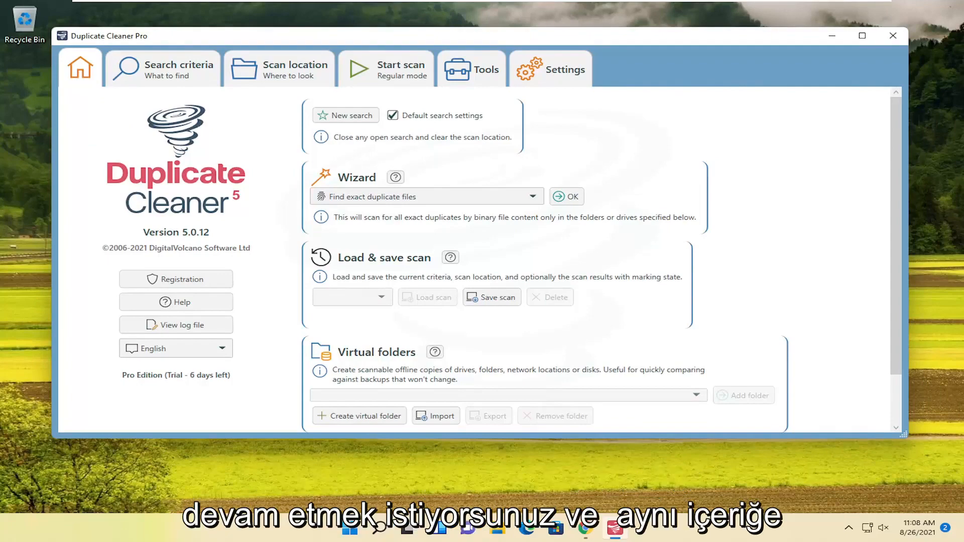
{"action": "mouse_move", "coordinate": [163, 70]}
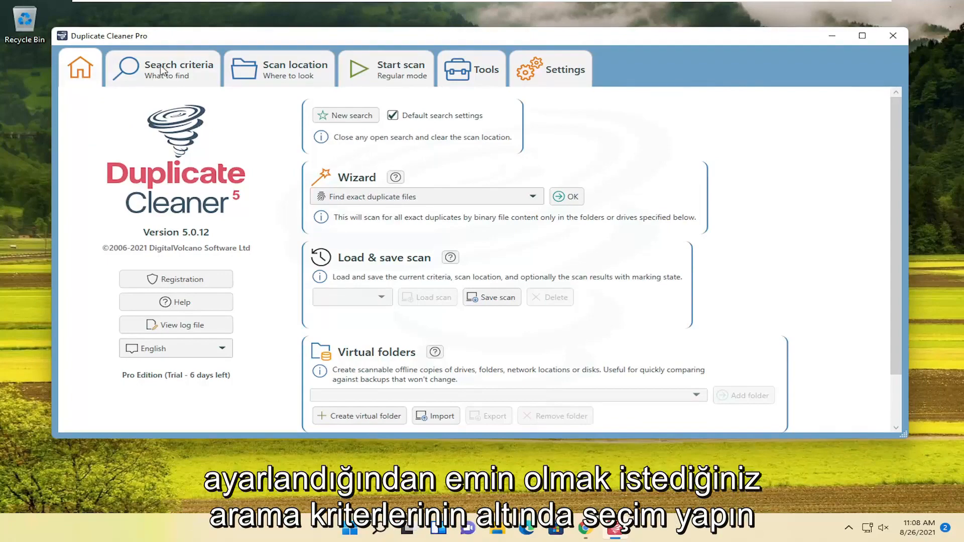
Show the Search criteria page with Regular mode and Same content matching selected
{"action": "left_click", "coordinate": [163, 65]}
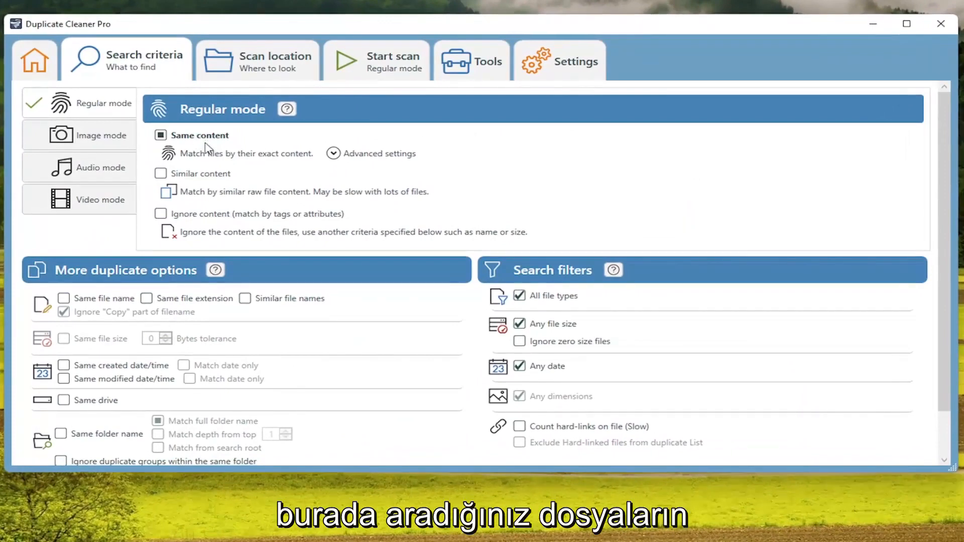
{"action": "mouse_move", "coordinate": [104, 255]}
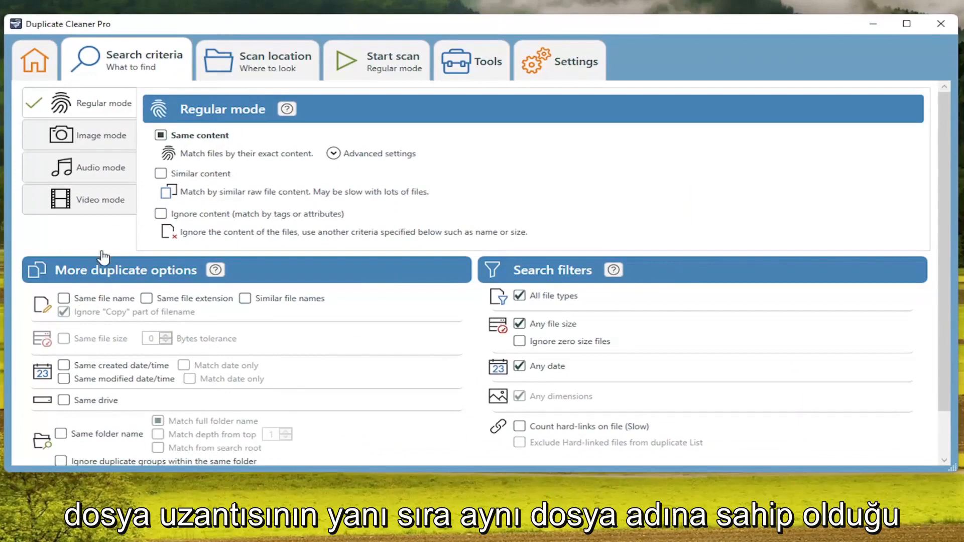
{"action": "mouse_move", "coordinate": [197, 310]}
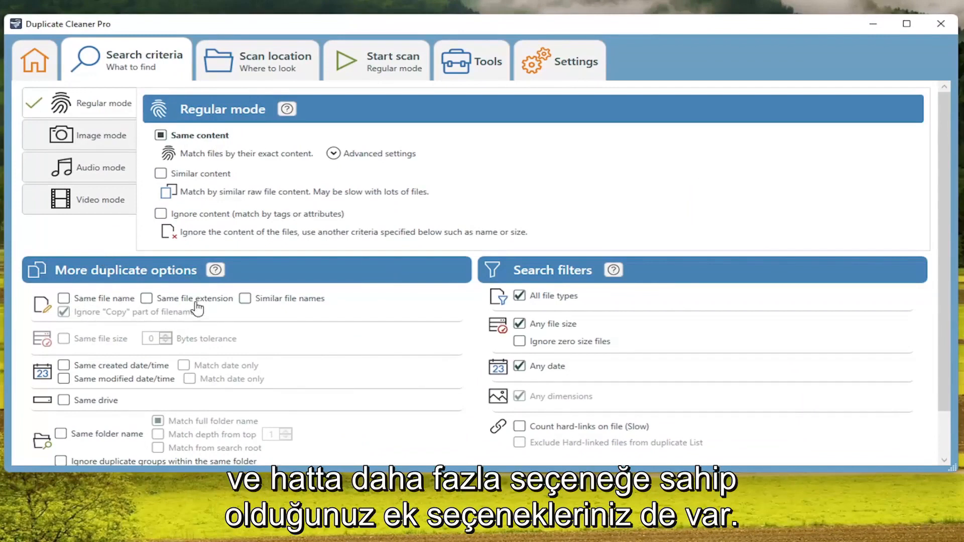
{"action": "mouse_move", "coordinate": [498, 426]}
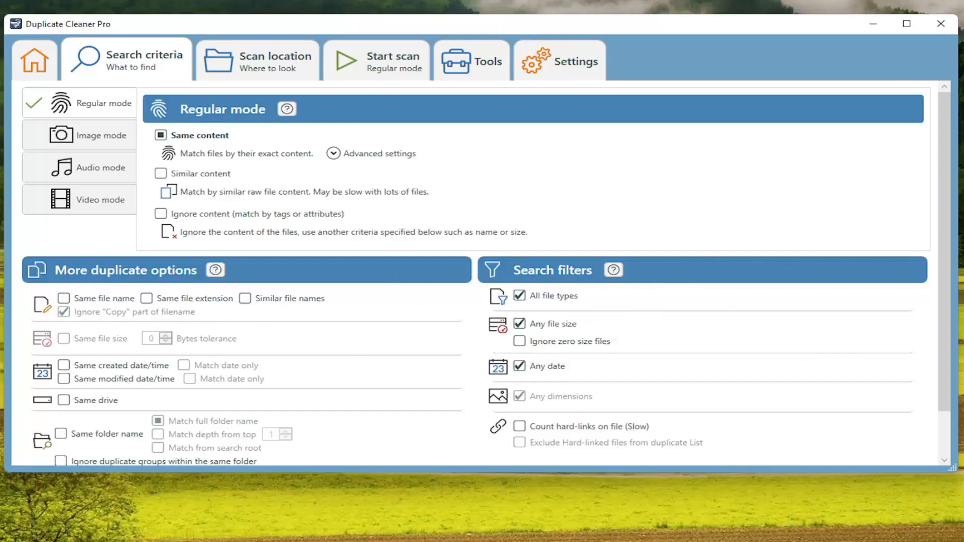
On Scan location, expand drive C:\ and add Users as the folder to search
{"action": "left_click", "coordinate": [256, 59]}
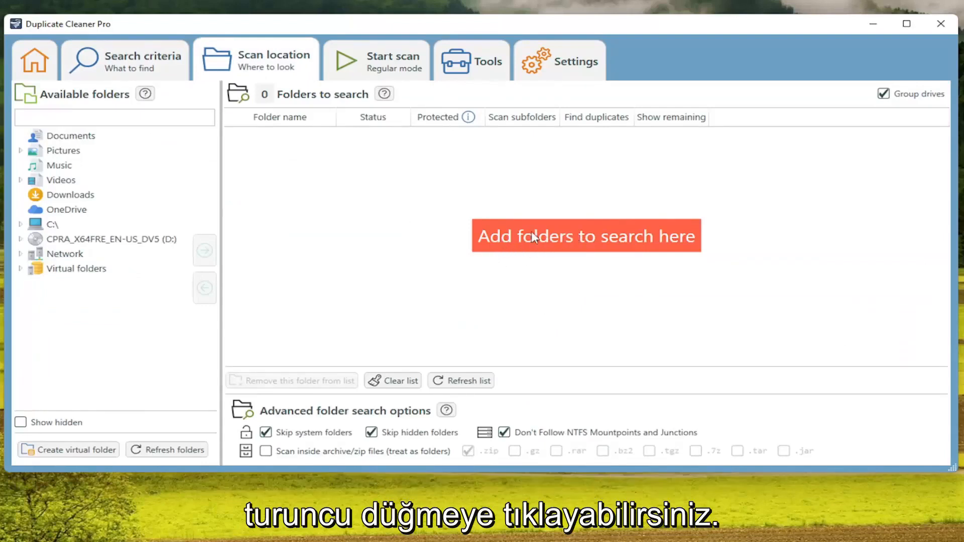
{"action": "mouse_move", "coordinate": [264, 145]}
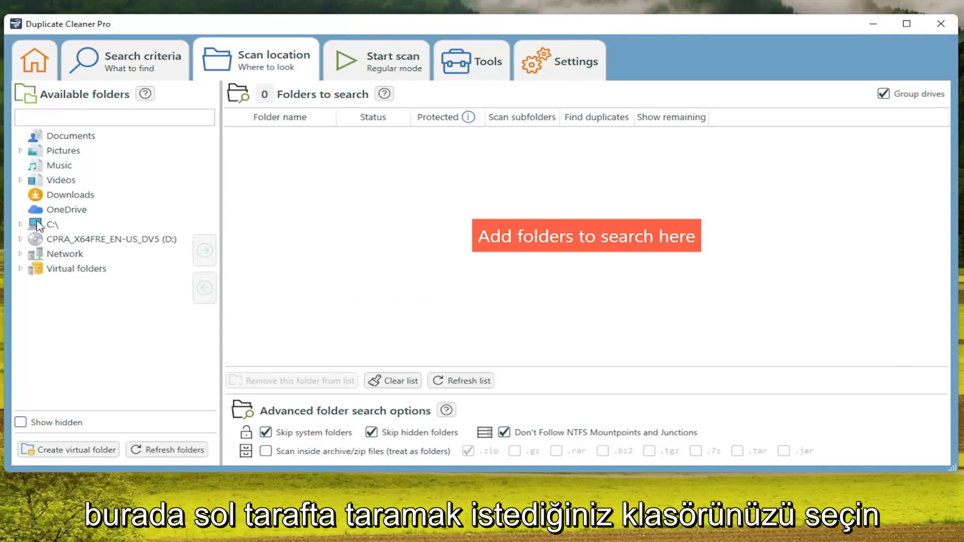
{"action": "left_click", "coordinate": [52, 223]}
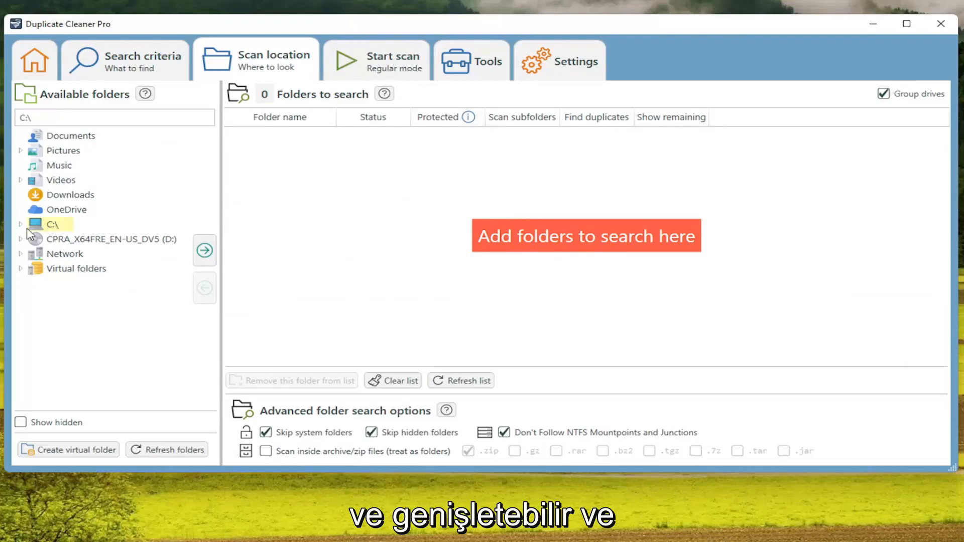
{"action": "left_click", "coordinate": [20, 223]}
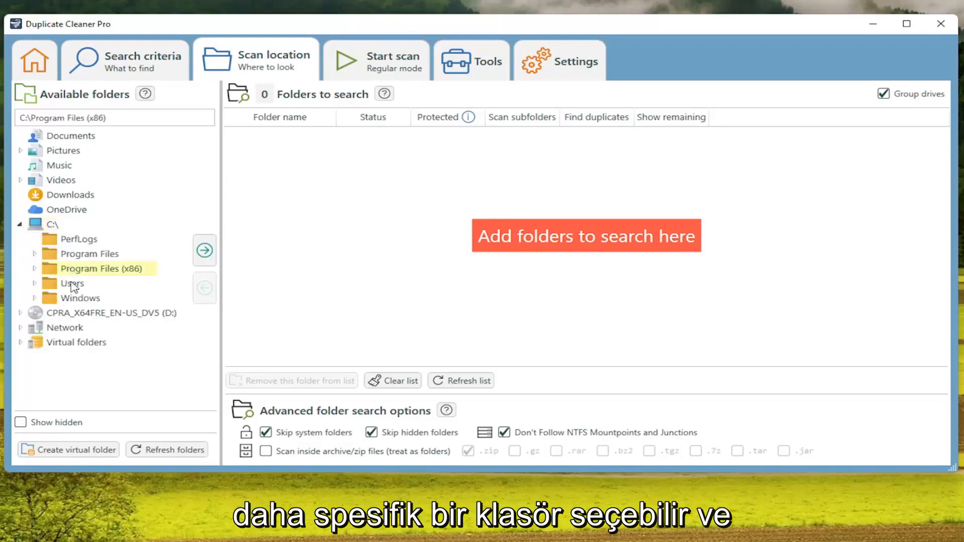
{"action": "left_click", "coordinate": [204, 250]}
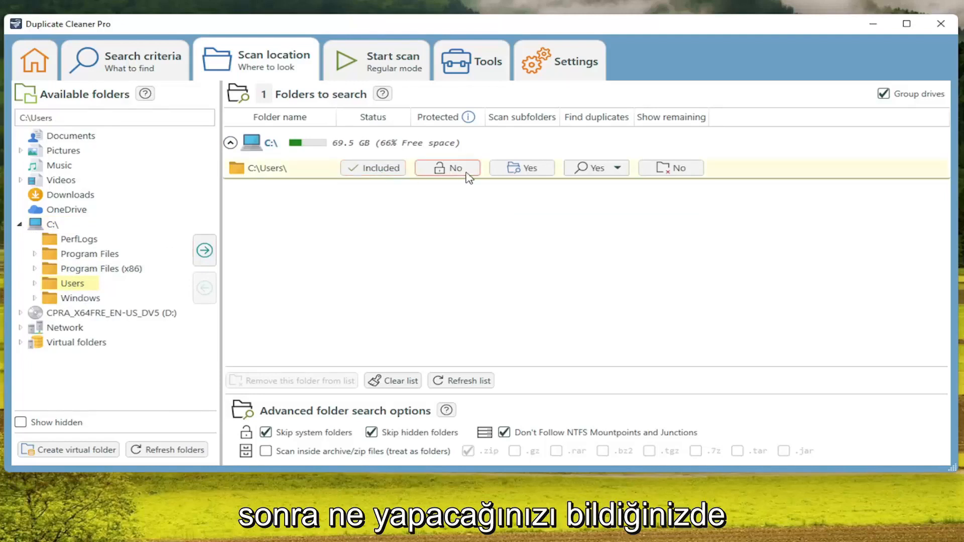
Start the scan of C:\Users and view the Duplicate files results (no duplicates found)
{"action": "left_click", "coordinate": [376, 60]}
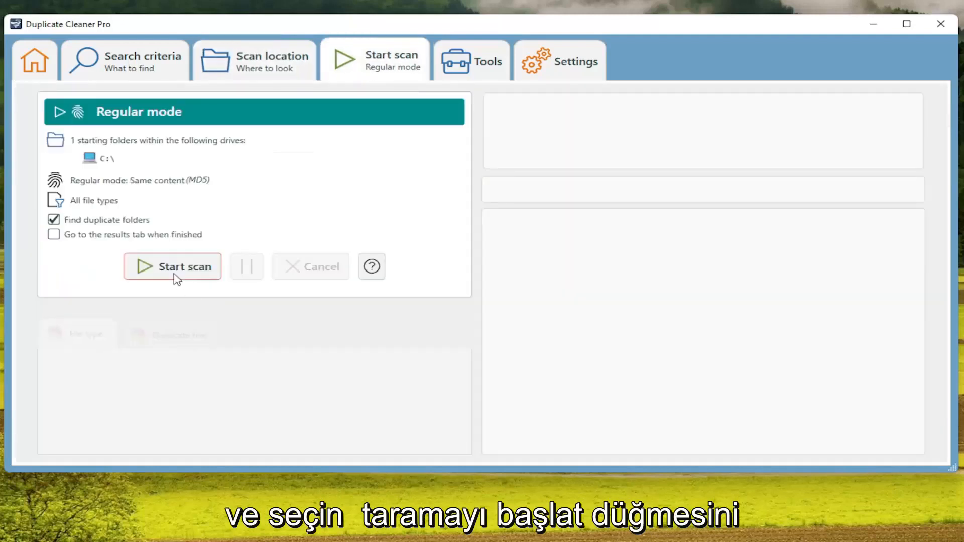
{"action": "left_click", "coordinate": [171, 266]}
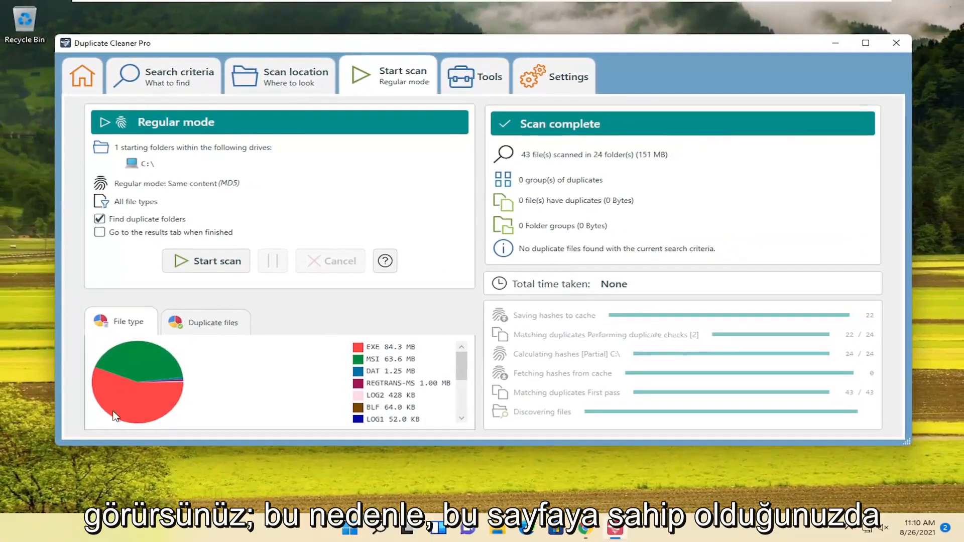
{"action": "left_click", "coordinate": [212, 321]}
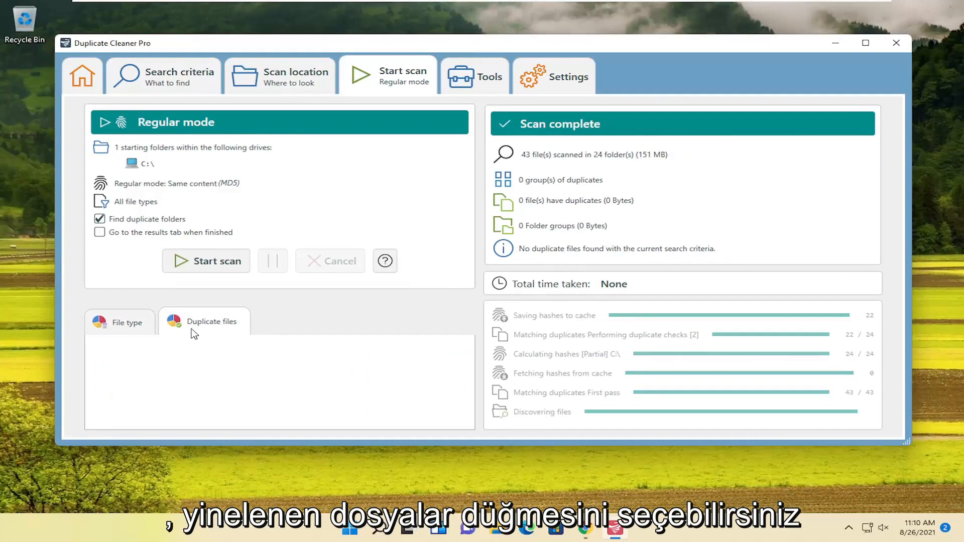
{"action": "mouse_move", "coordinate": [254, 387]}
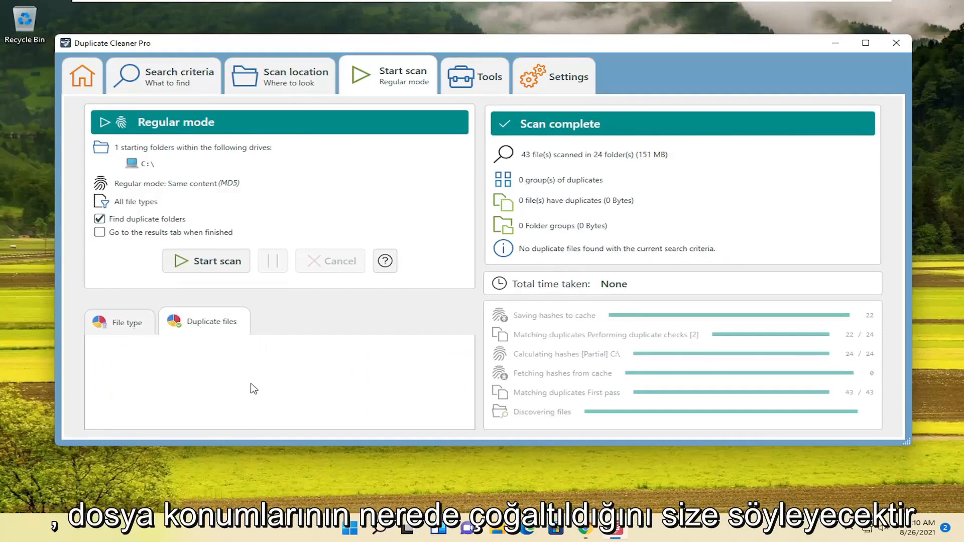